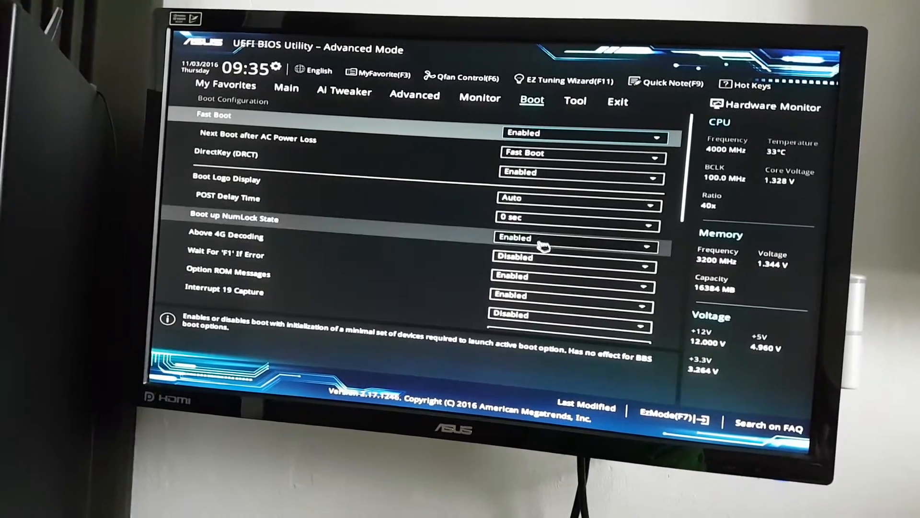
# From the Exit tab, choose Save Changes & Reset to bring up the confirmation dialog
pyautogui.scroll(-3)
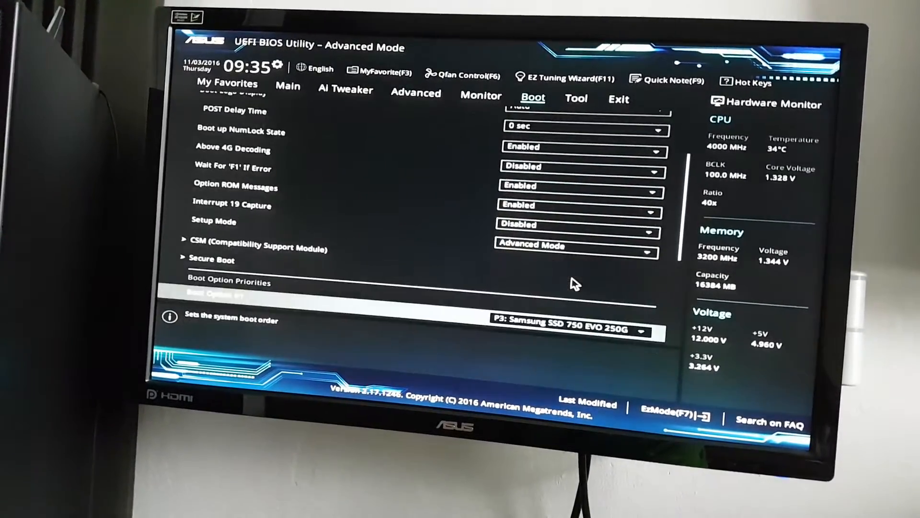
pyautogui.scroll(-3)
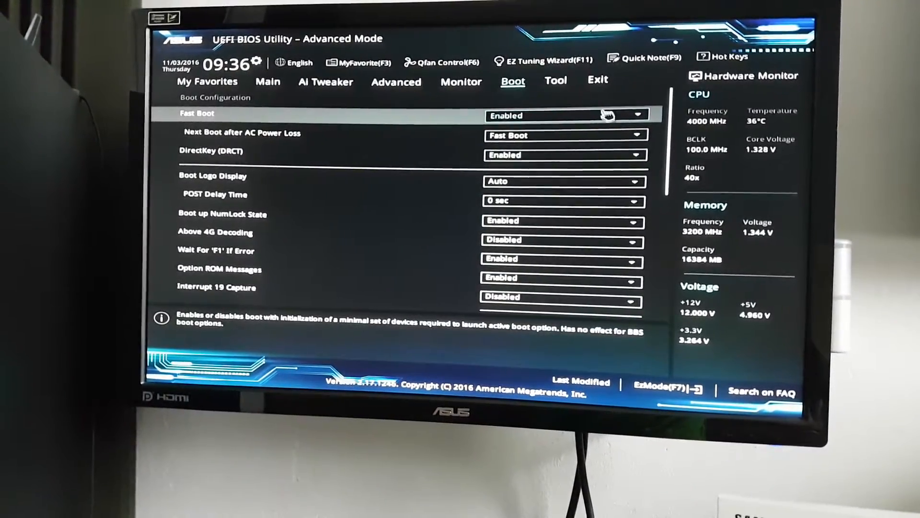
pyautogui.click(598, 81)
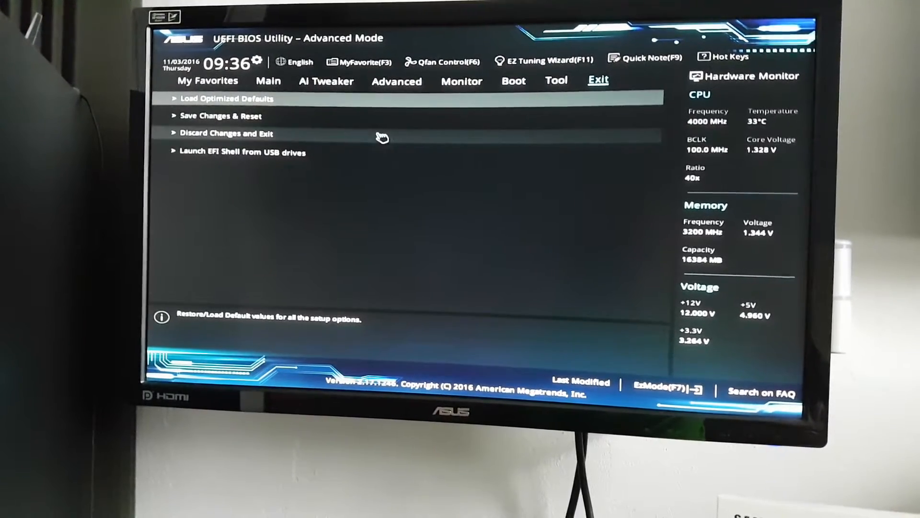
pyautogui.click(220, 115)
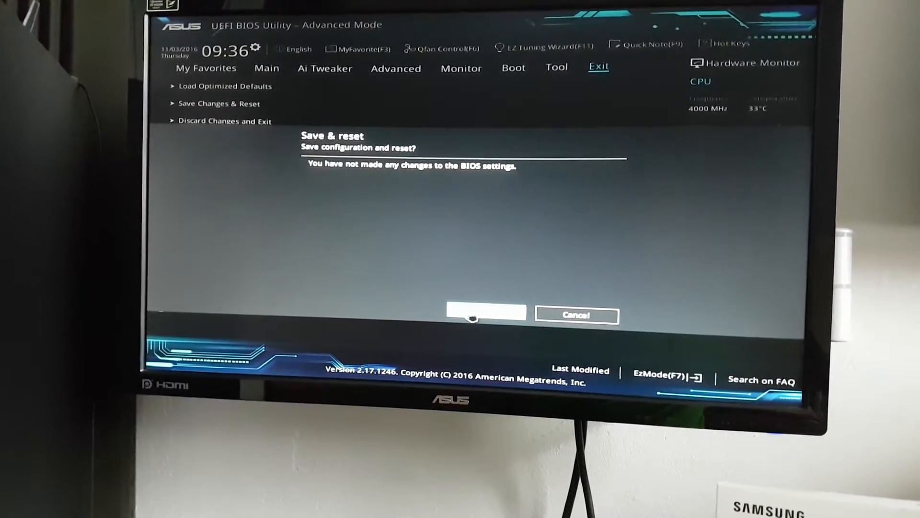
# Confirm with OK to save settings and reboot to the ASUS splash screen
pyautogui.click(486, 312)
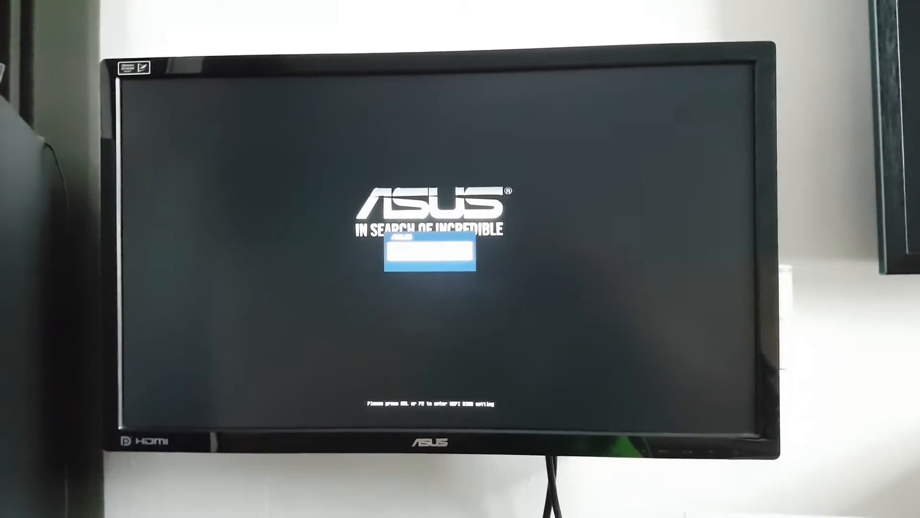